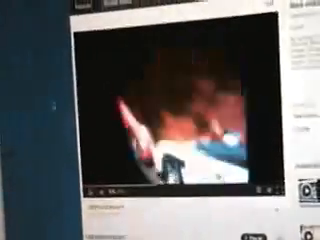
pyautogui.scroll(-3)
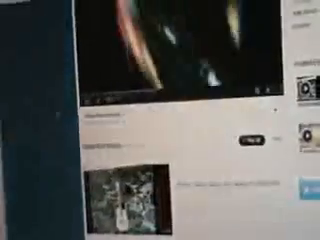
pyautogui.scroll(-3)
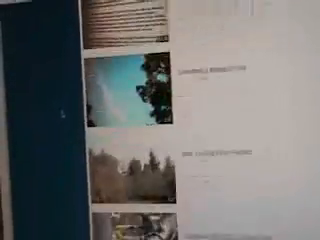
pyautogui.scroll(-3)
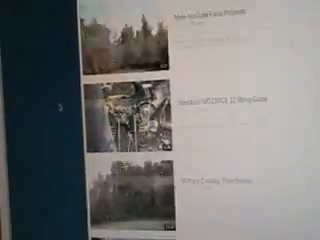
pyautogui.scroll(-3)
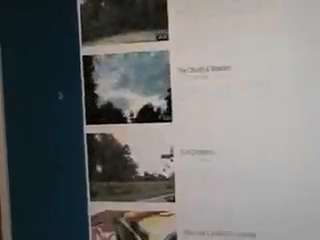
pyautogui.scroll(-3)
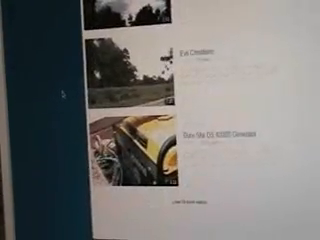
pyautogui.scroll(-3)
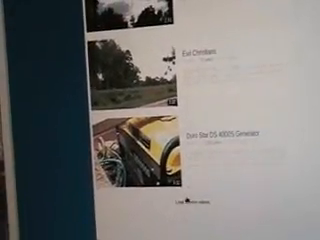
pyautogui.scroll(-3)
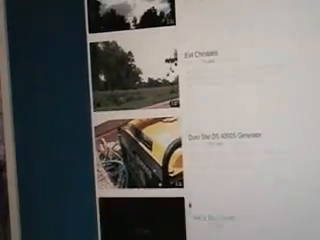
pyautogui.scroll(-3)
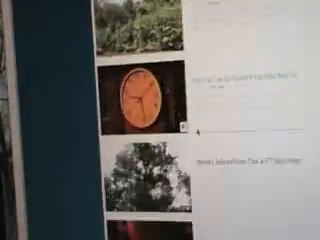
pyautogui.scroll(-3)
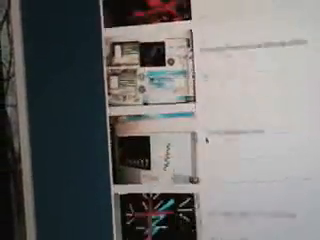